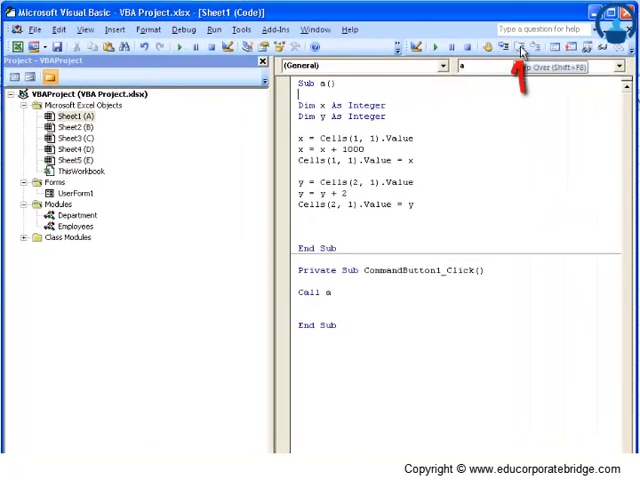
mouse_move(524, 56)
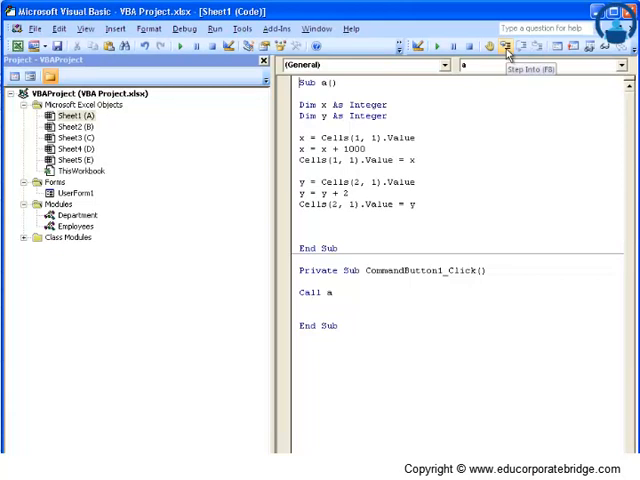
Step: Step Into Sub a() line by line: read Cells(1,1) into x, add 1000, write x back, then add 2 to y
left_click(508, 46)
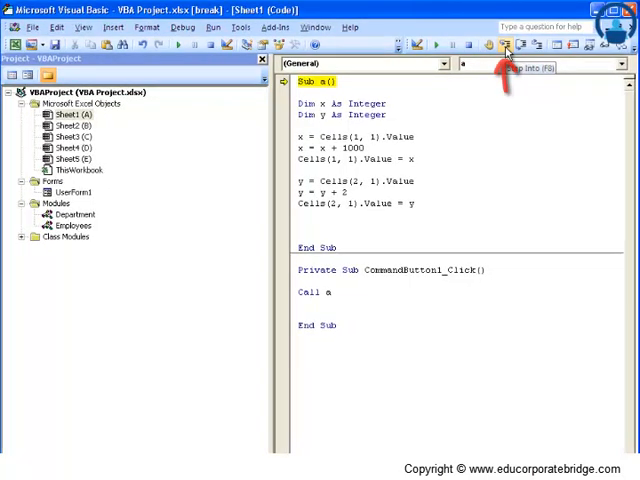
left_click(506, 44)
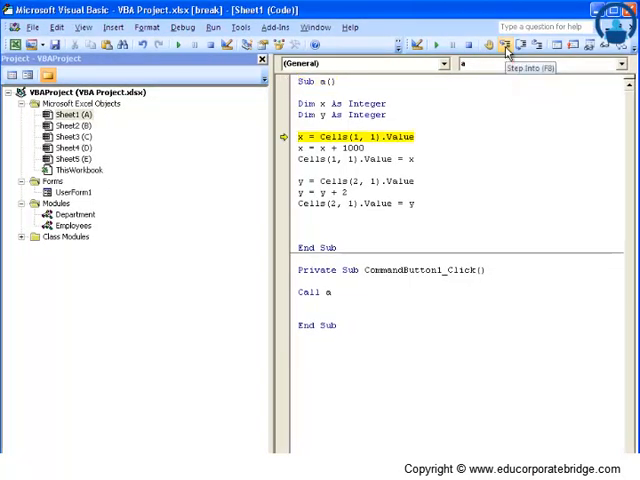
left_click(504, 44)
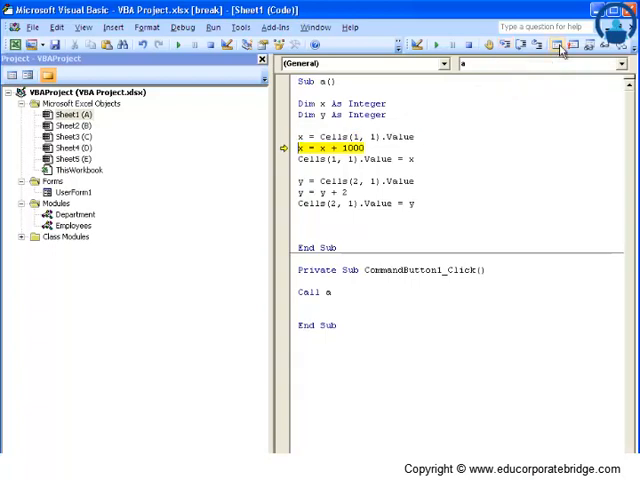
left_click(504, 48)
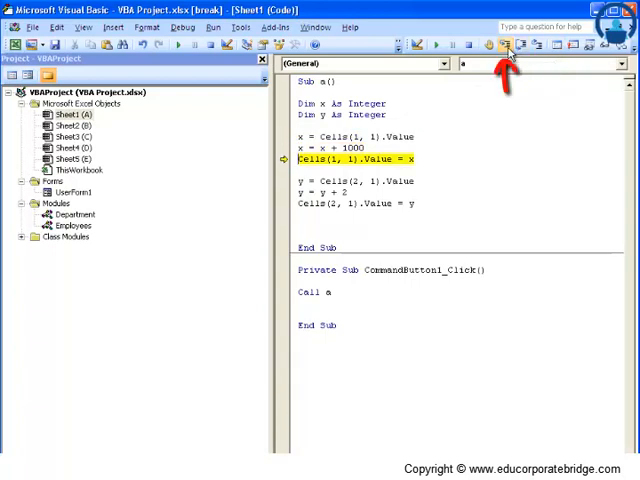
left_click(508, 44)
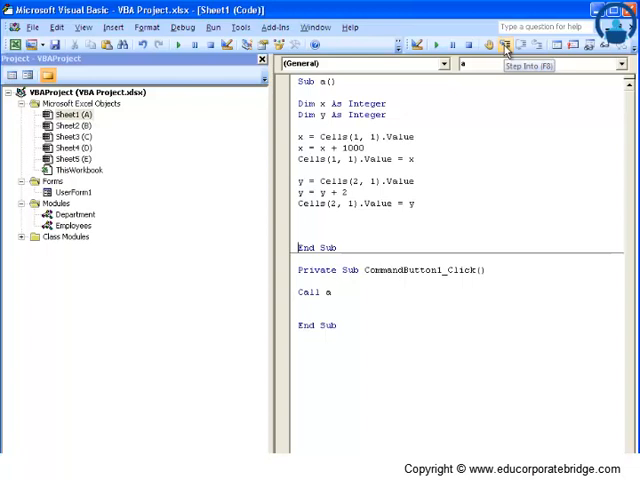
left_click(506, 44)
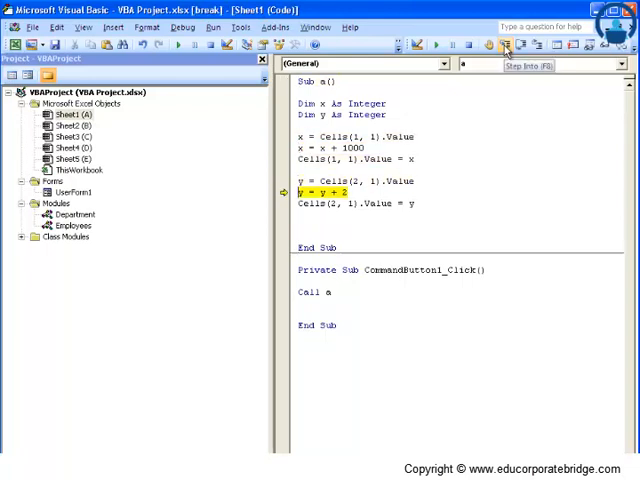
left_click(504, 44)
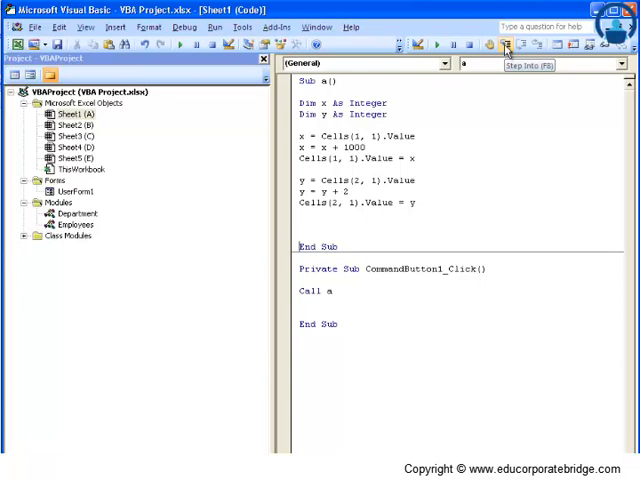
Step: Start stepping Sub a() again so it pauses in break mode at its first statement
left_click(506, 44)
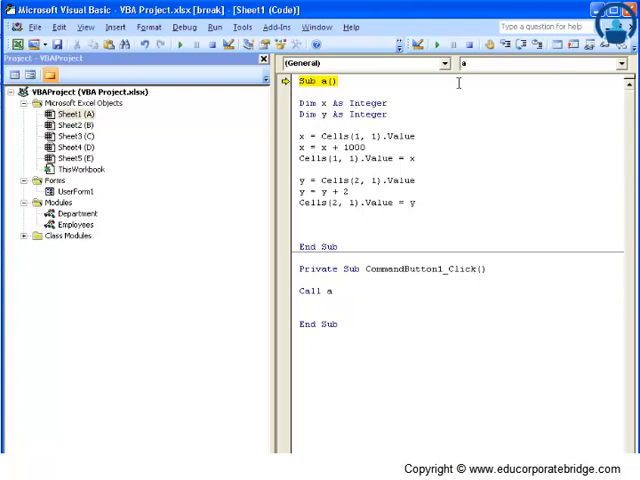
mouse_move(536, 46)
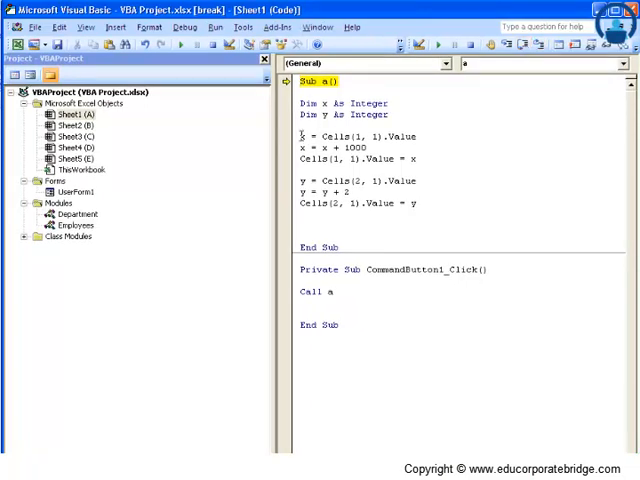
mouse_move(304, 148)
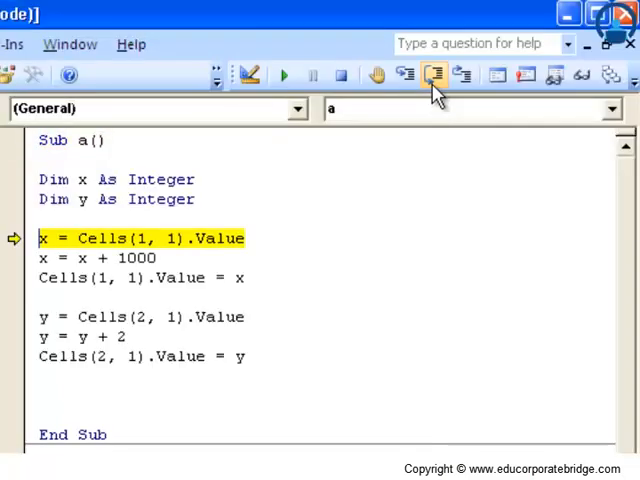
Step: Run the x read, x + 1000 and y lines one at a time until execution reaches End Sub
left_click(436, 82)
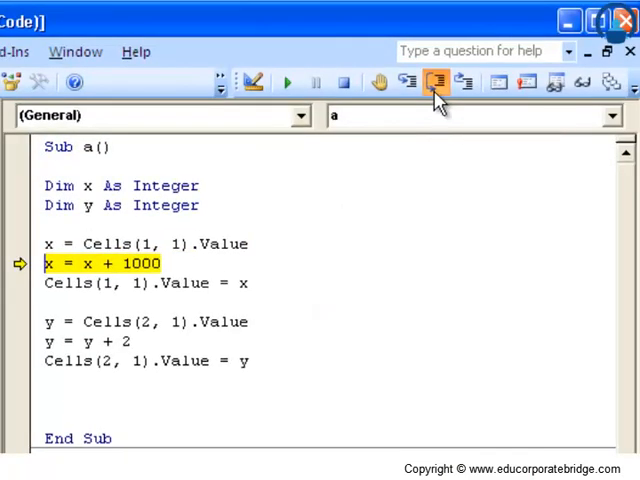
left_click(436, 82)
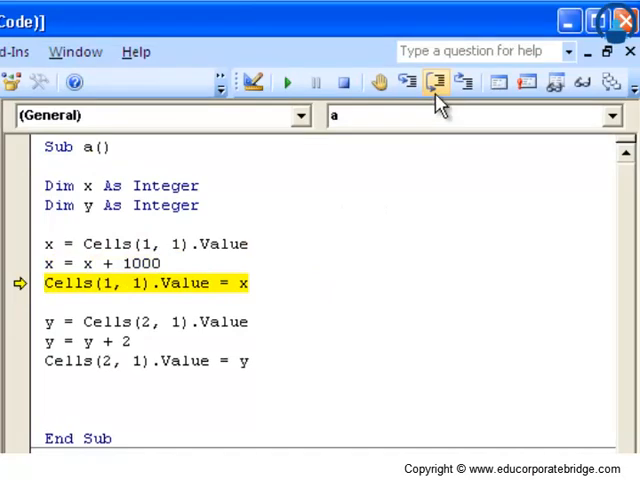
left_click(436, 82)
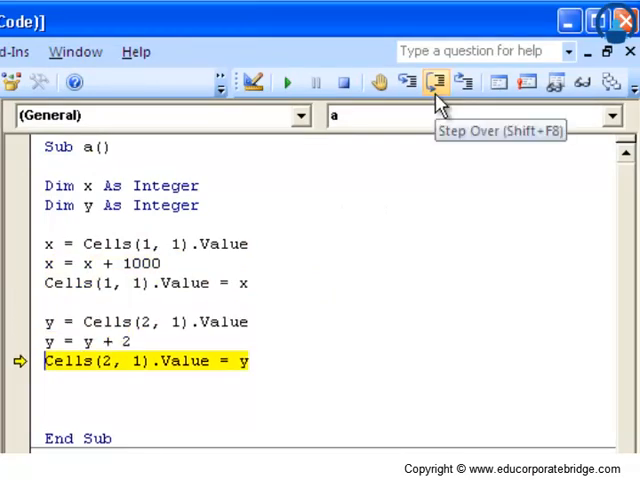
left_click(436, 82)
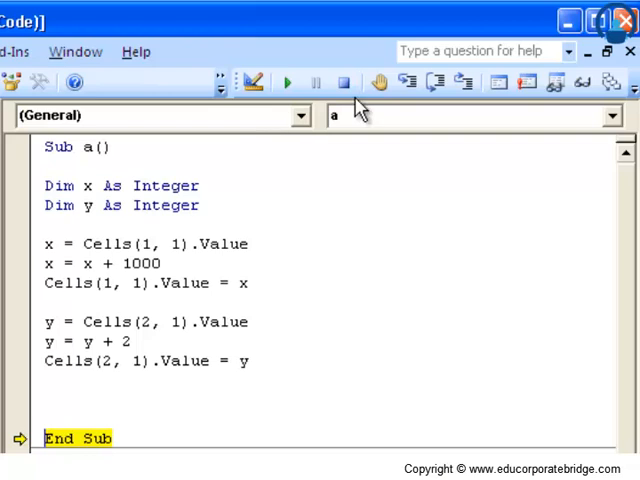
mouse_move(436, 82)
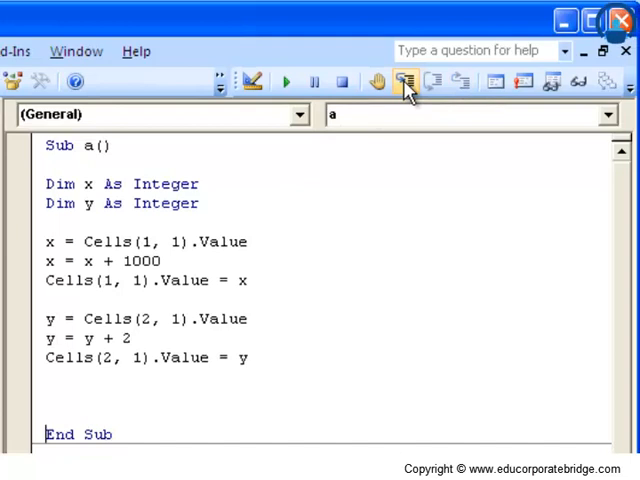
Step: Begin another stepped run of Sub a(), then Reset it so no statement remains paused
left_click(404, 82)
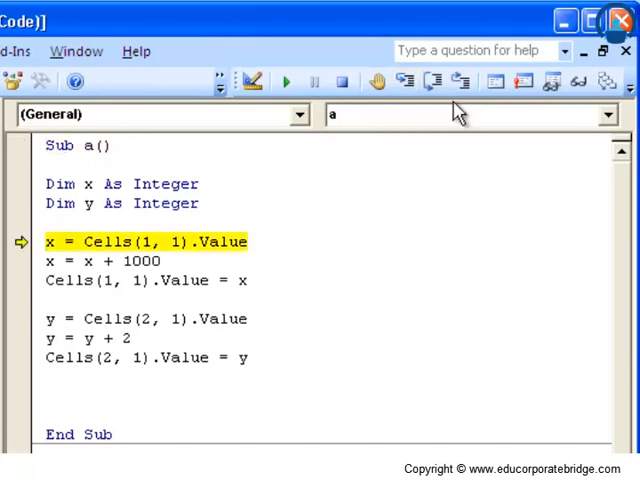
mouse_move(460, 82)
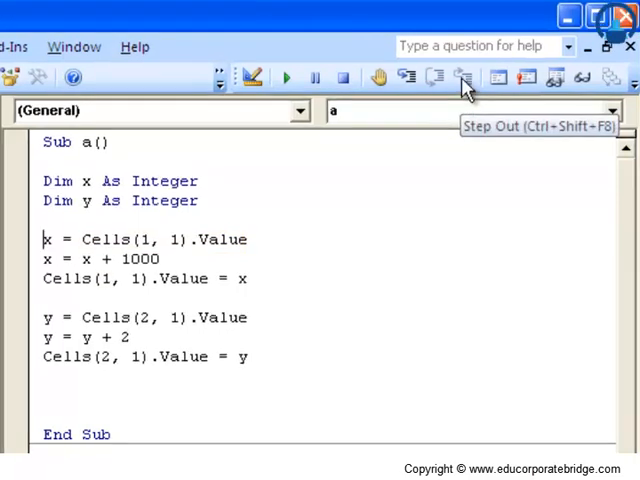
mouse_move(344, 76)
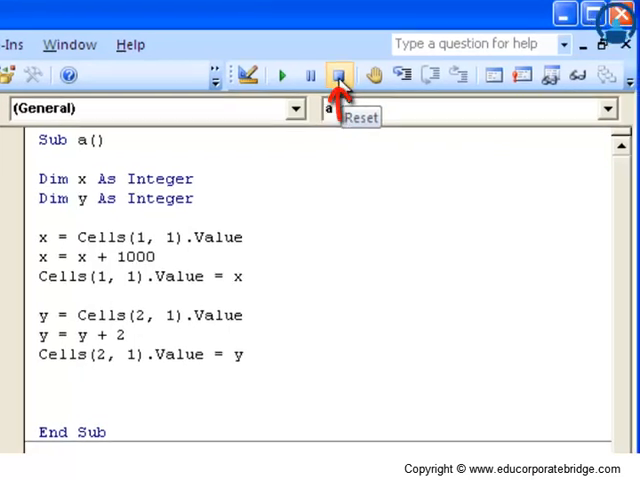
left_click(338, 76)
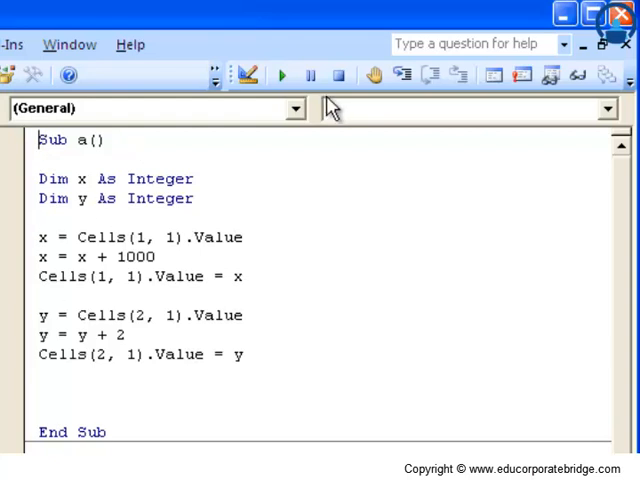
mouse_move(456, 74)
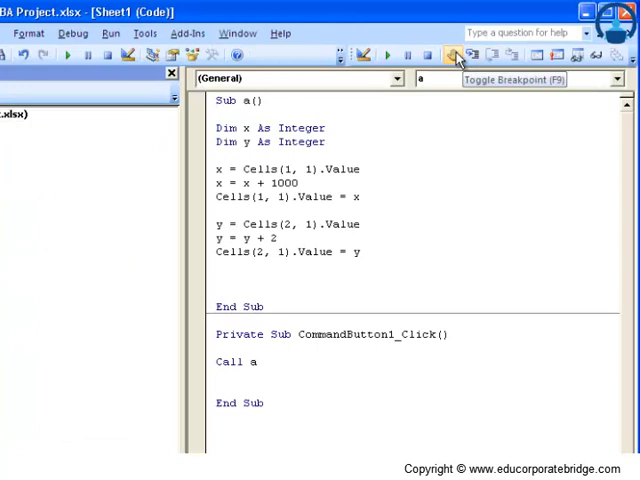
mouse_move(502, 56)
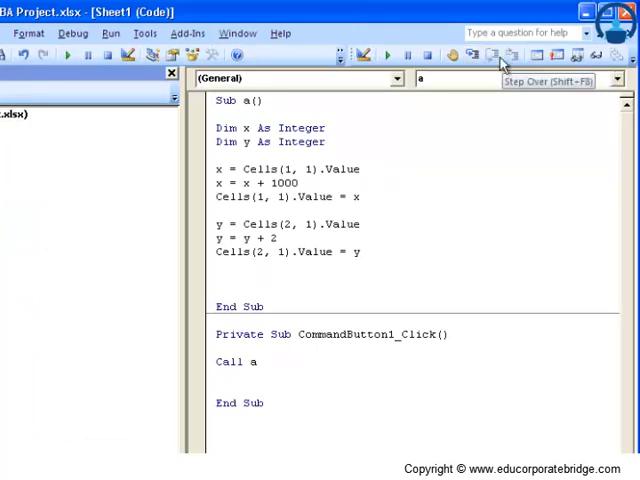
mouse_move(512, 64)
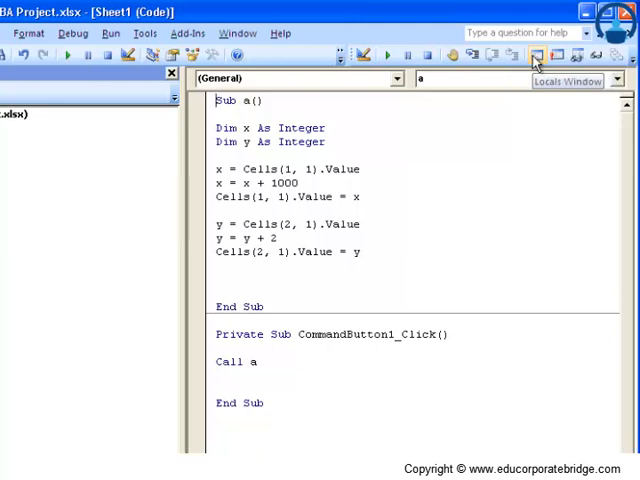
mouse_move(562, 56)
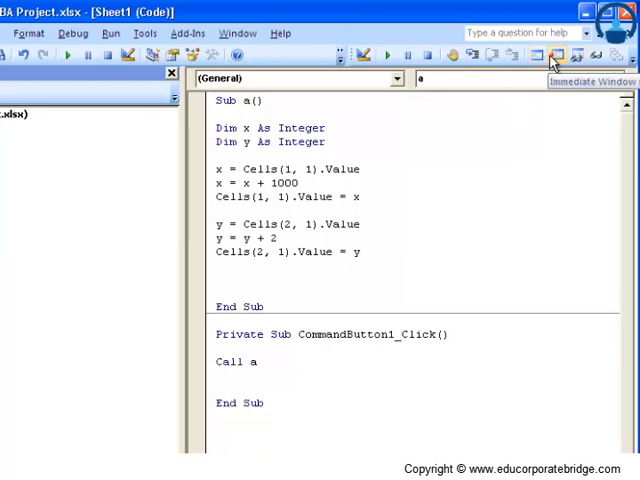
mouse_move(568, 62)
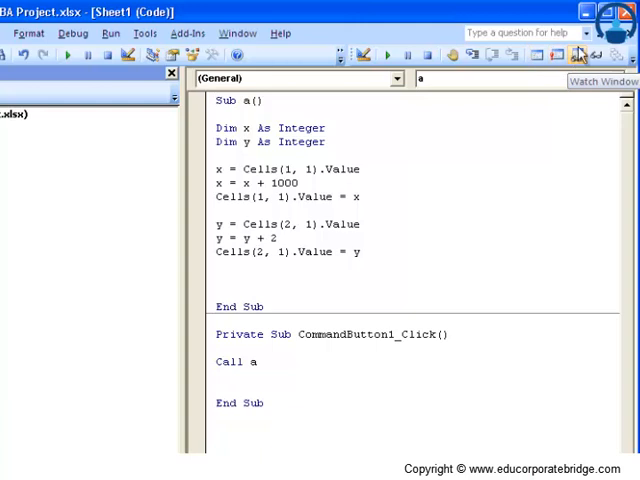
mouse_move(540, 56)
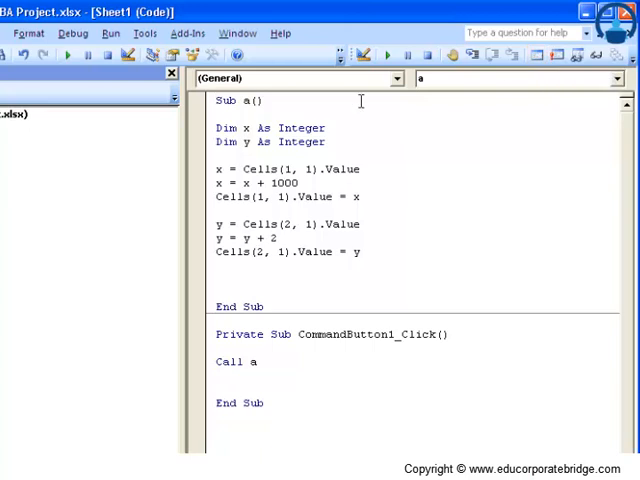
Step: Step Into Sub a() and advance until it pauses on Cells(1, 1).Value = x
left_click(472, 56)
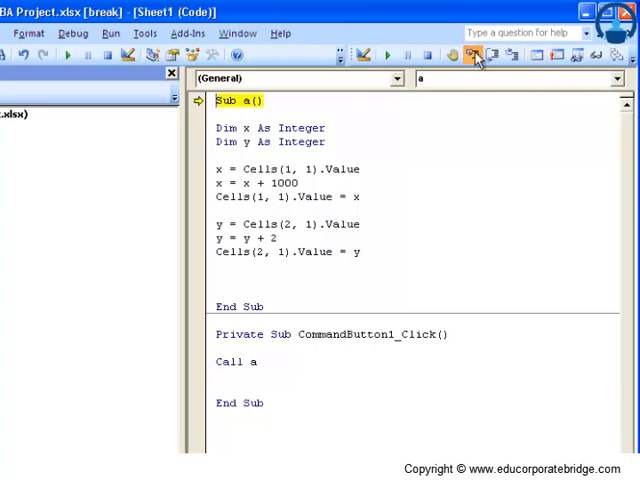
left_click(476, 56)
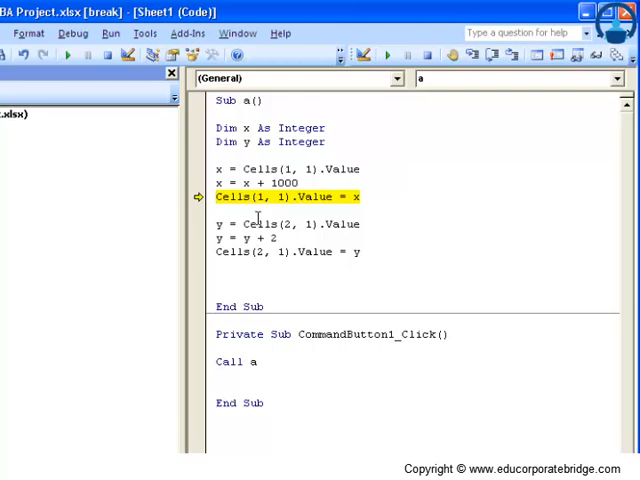
mouse_move(256, 218)
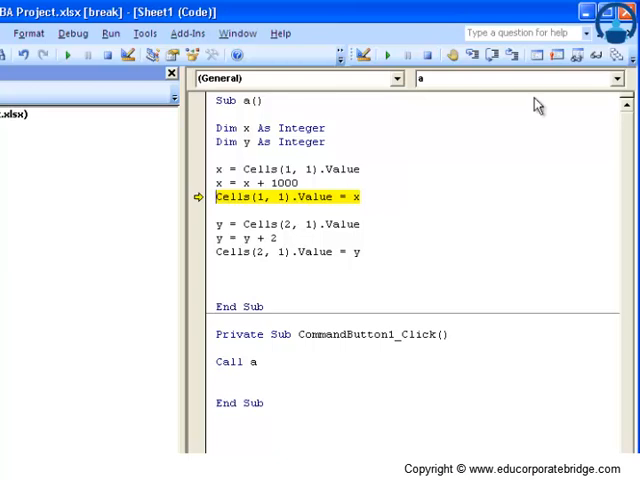
mouse_move(536, 56)
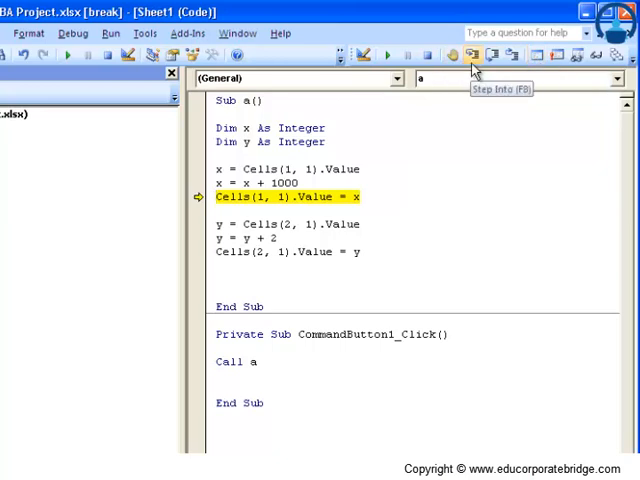
Step: Reset the paused run, show the Locals window, and restart Sub a() so x and y list as 0
left_click(476, 56)
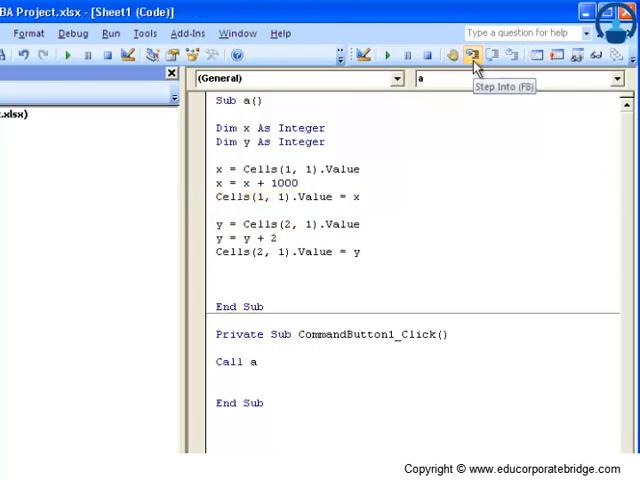
mouse_move(544, 56)
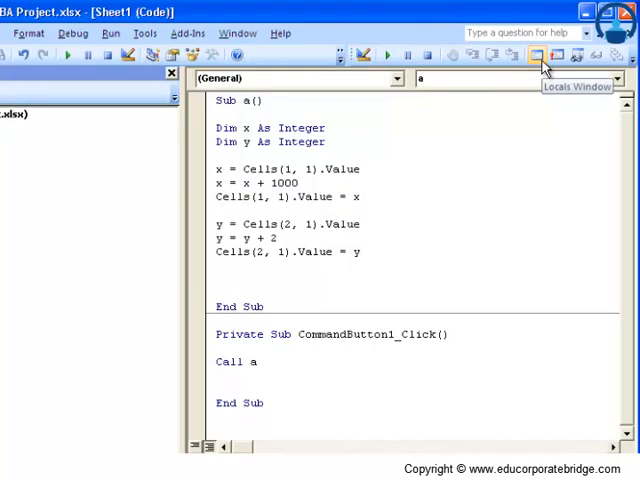
left_click(536, 56)
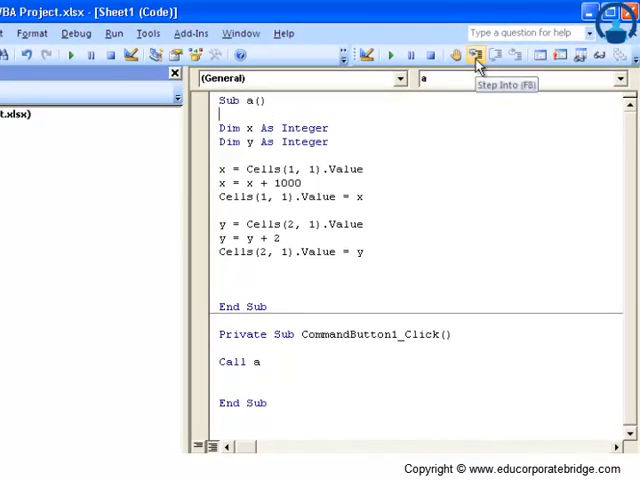
left_click(478, 56)
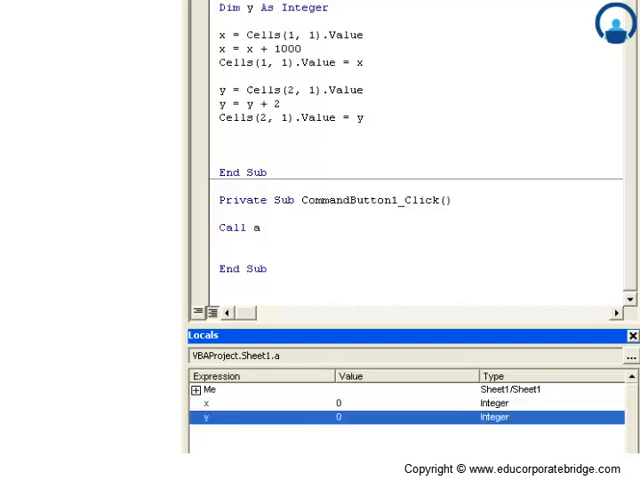
Step: Step through the x read, the y read and the y + 2 line until Sub a() finishes
left_click(476, 54)
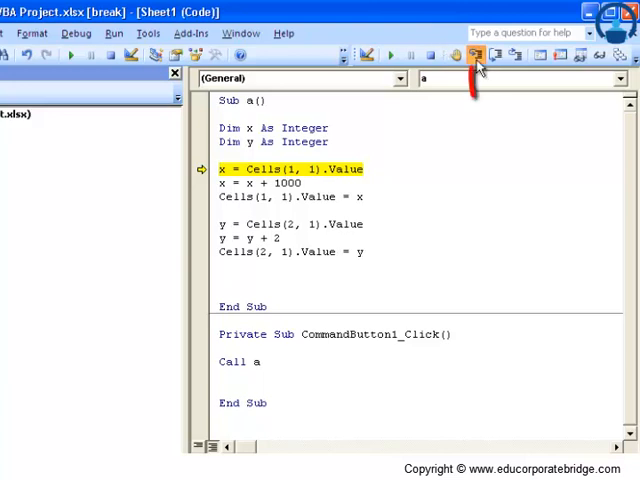
left_click(480, 56)
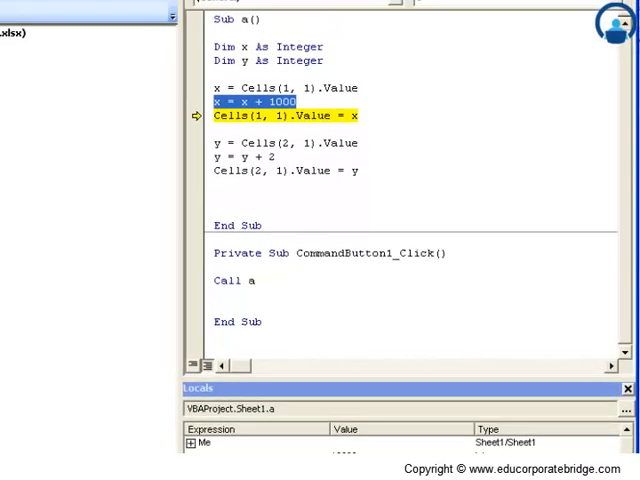
left_click(476, 58)
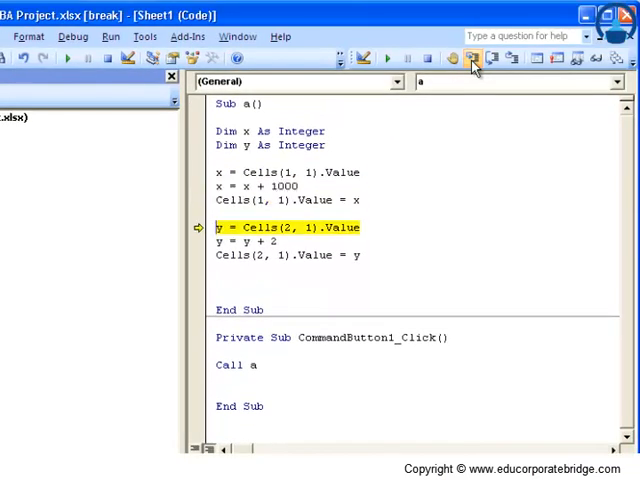
mouse_move(474, 58)
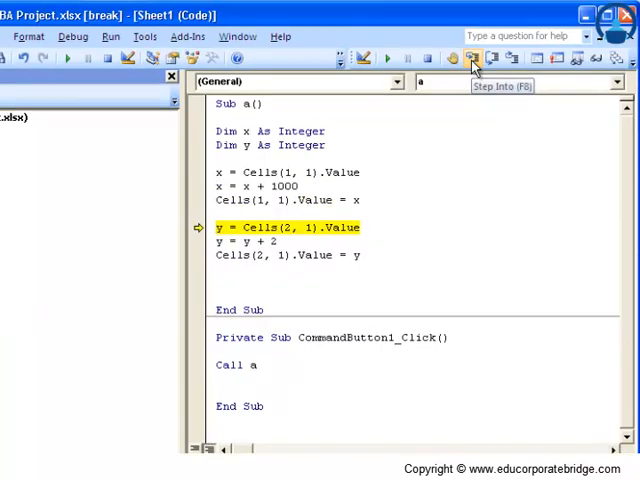
left_click(474, 56)
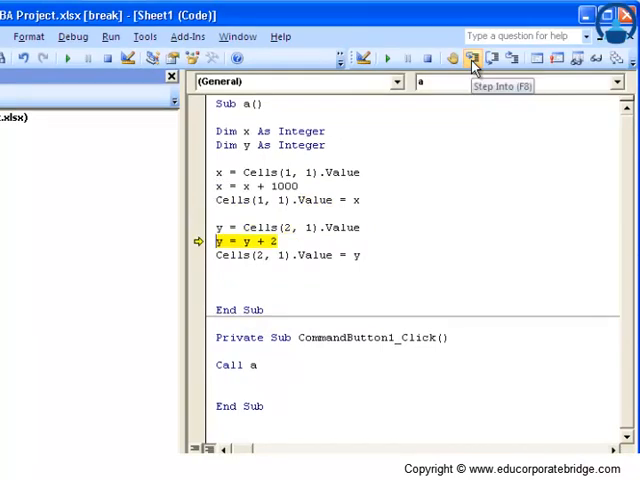
left_click(474, 56)
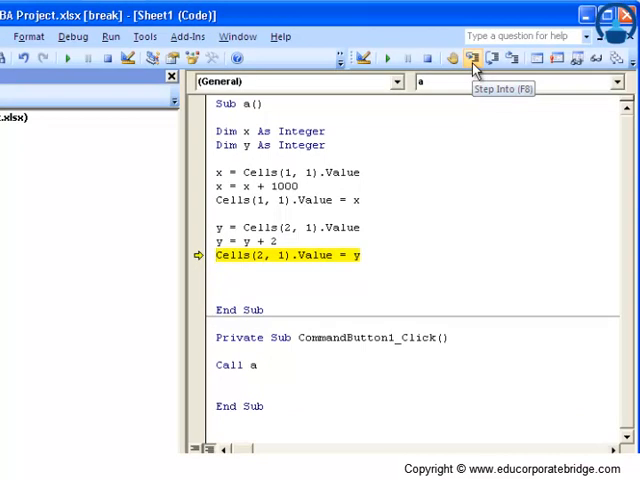
left_click(474, 56)
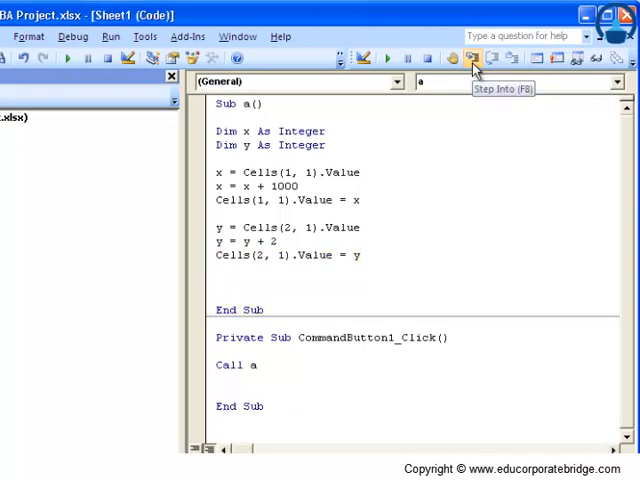
Step: Run Sub a() afresh line by line to End Sub, watching x and y change from 0 in Locals
left_click(472, 56)
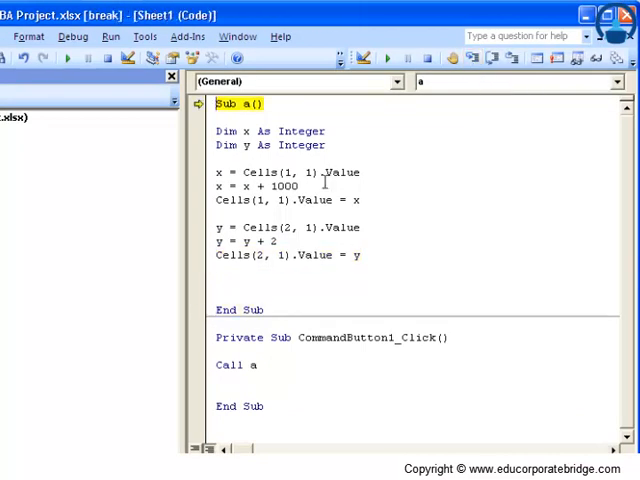
mouse_move(310, 232)
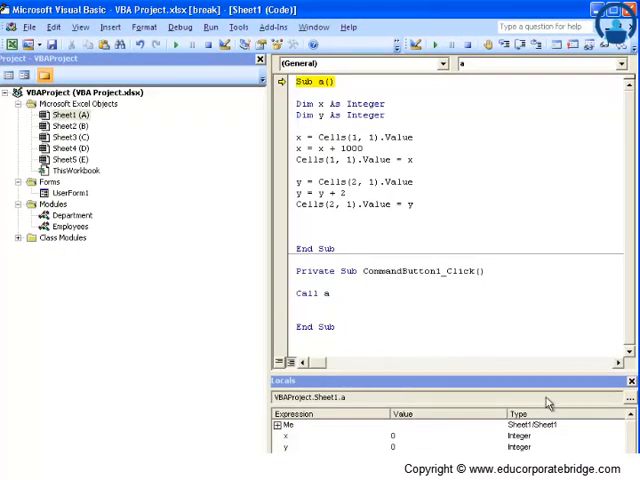
mouse_move(432, 412)
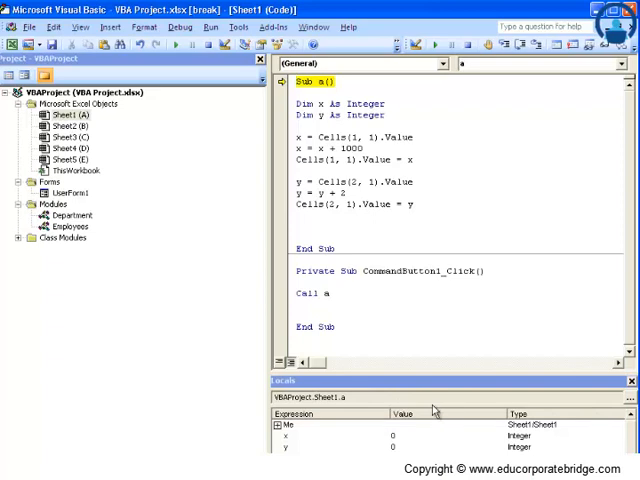
left_click(504, 46)
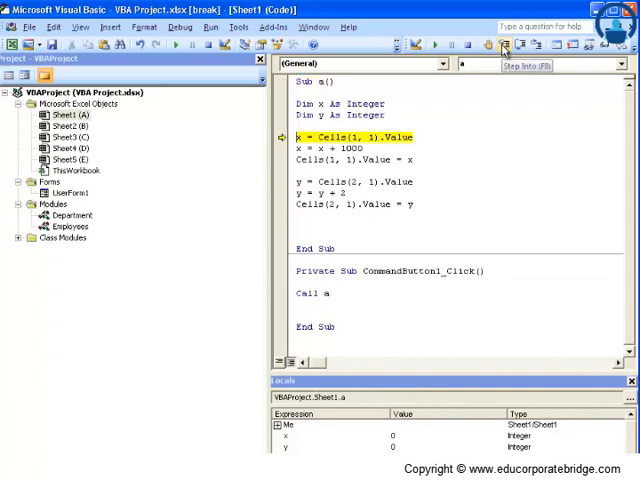
left_click(504, 44)
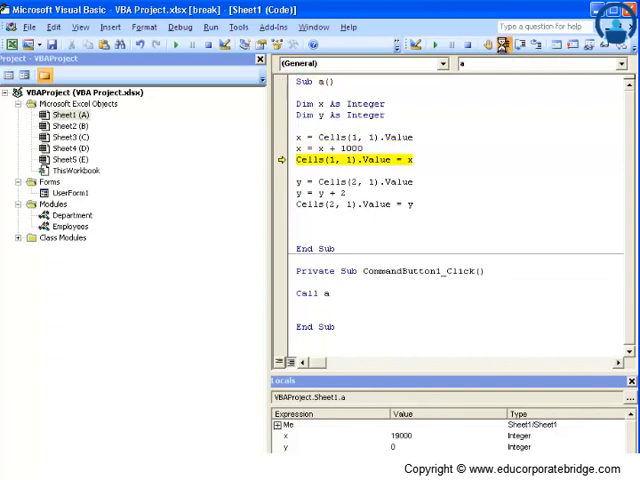
left_click(504, 46)
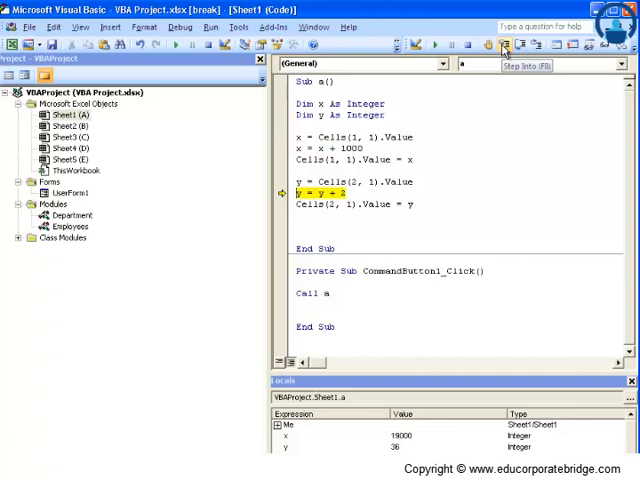
left_click(504, 44)
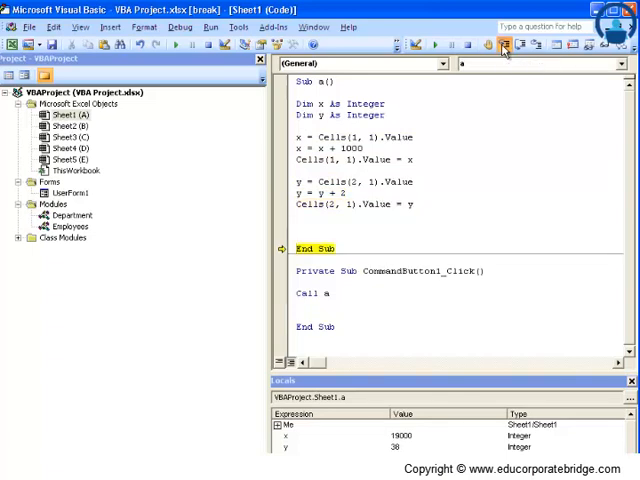